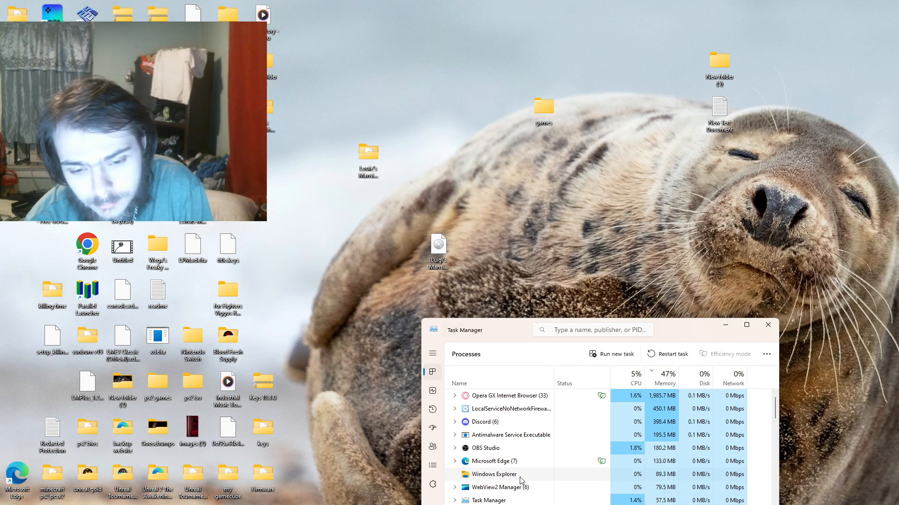
End the Windows Explorer process from its right-click menu in the Processes list.
{"action": "right_click", "coordinate": [493, 474]}
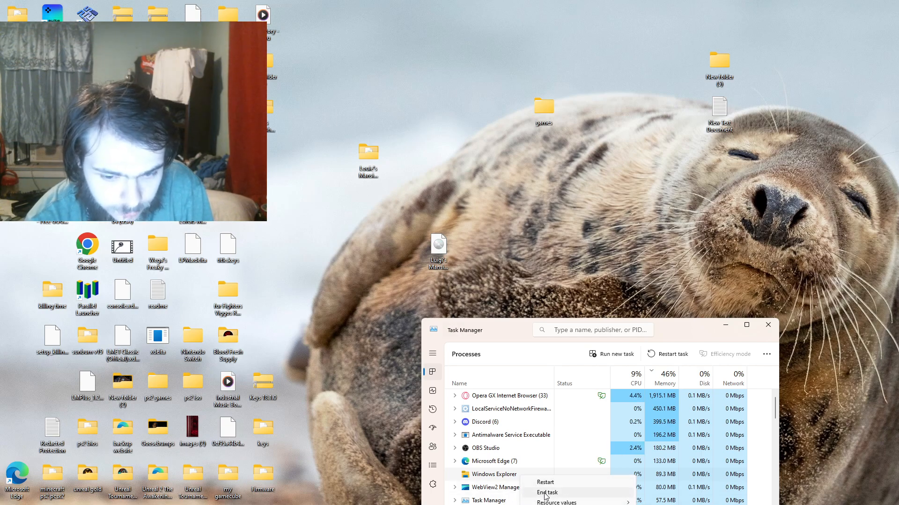
{"action": "left_click", "coordinate": [546, 493]}
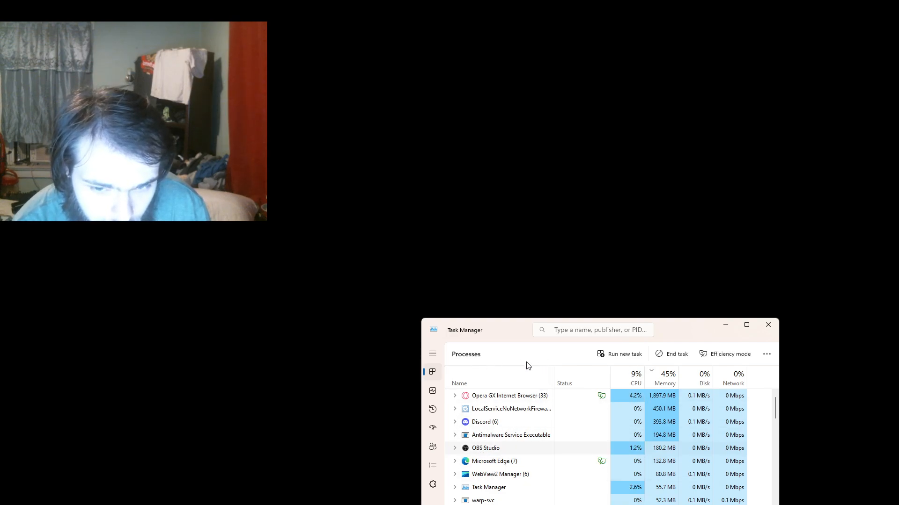
Run 'explorer' as a new task from Task Manager to relaunch Windows Explorer.
{"action": "left_click", "coordinate": [620, 354]}
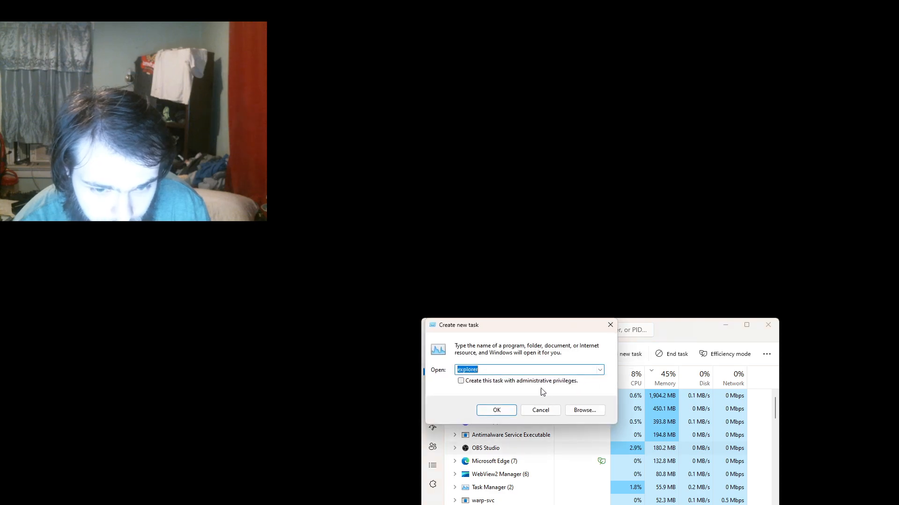
{"action": "left_click", "coordinate": [498, 370]}
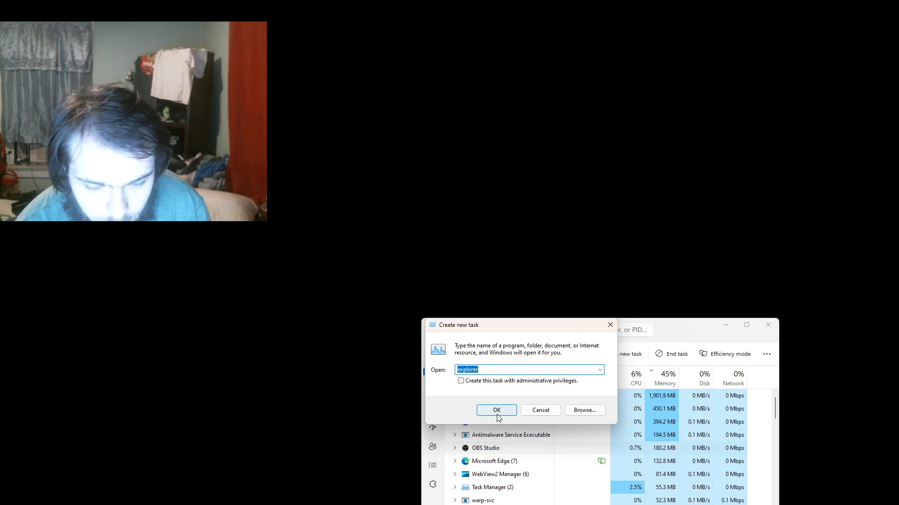
{"action": "left_click", "coordinate": [495, 411]}
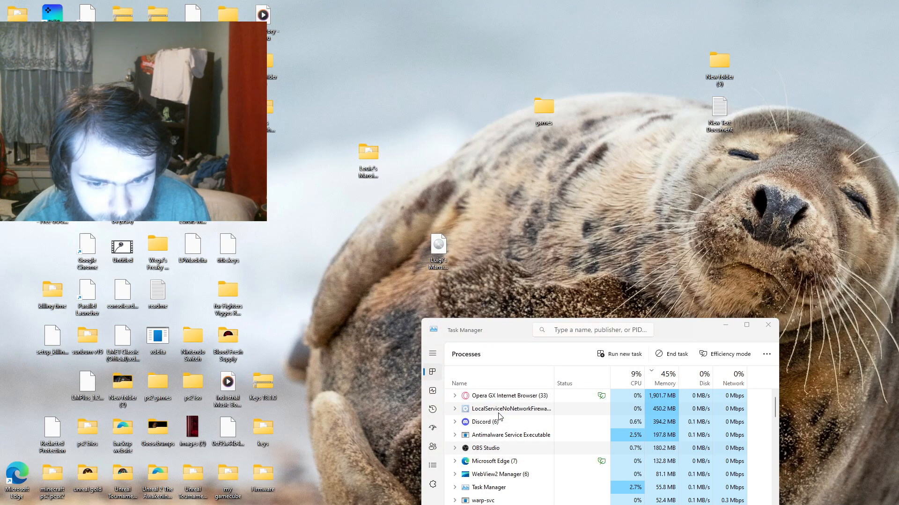